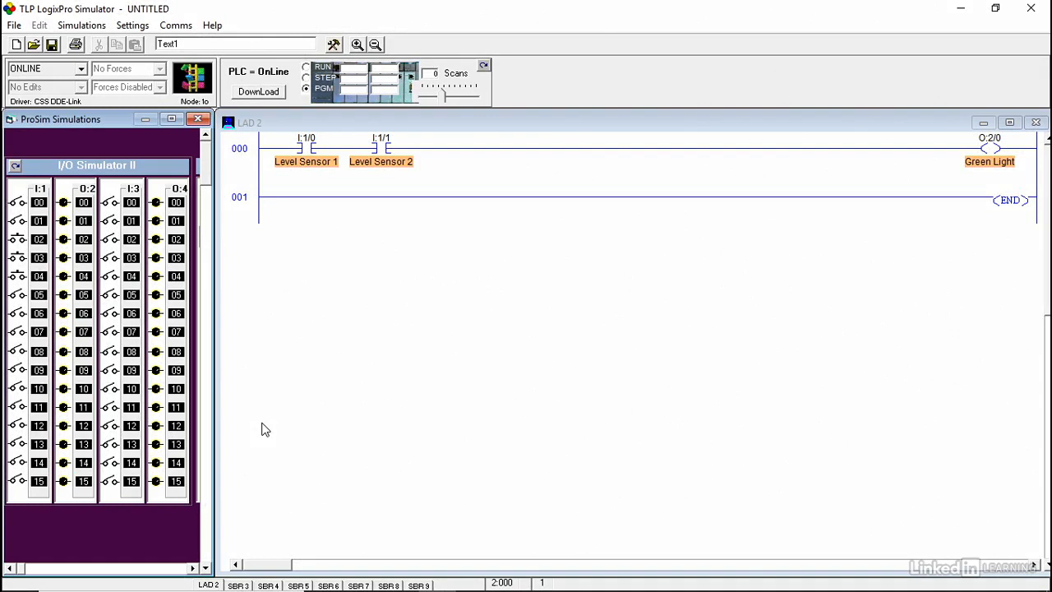
mouse_move(33, 216)
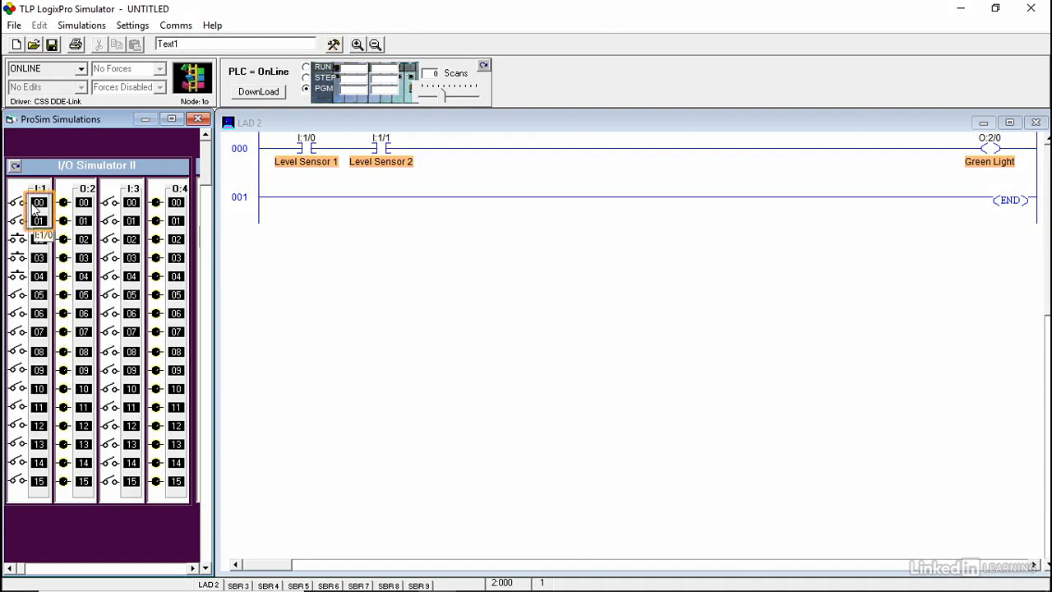
Step: Set the online PLC to RUN mode so the scan counter starts
left_click(38, 220)
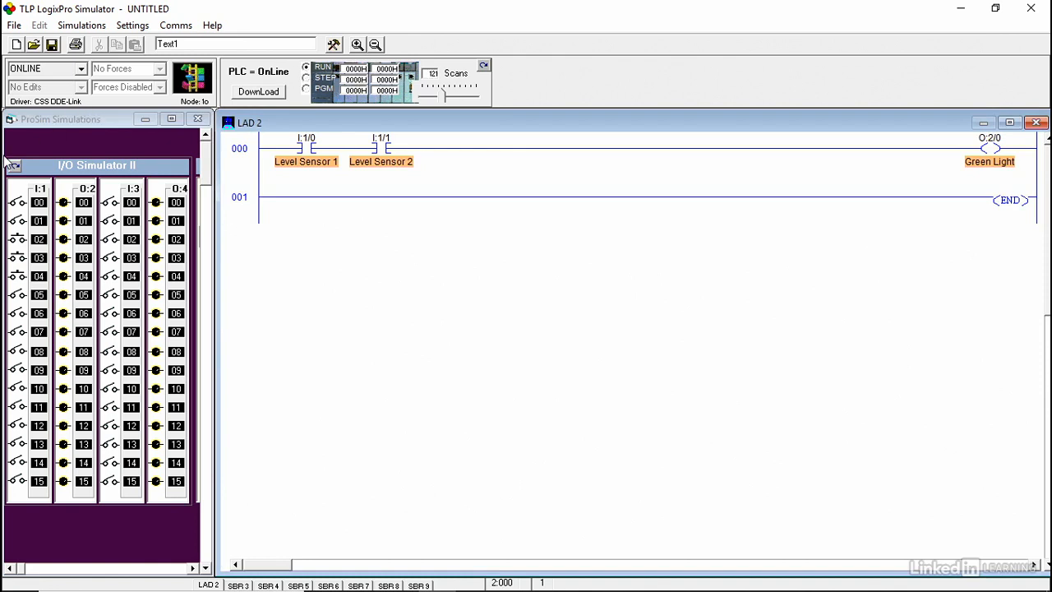
mouse_move(18, 204)
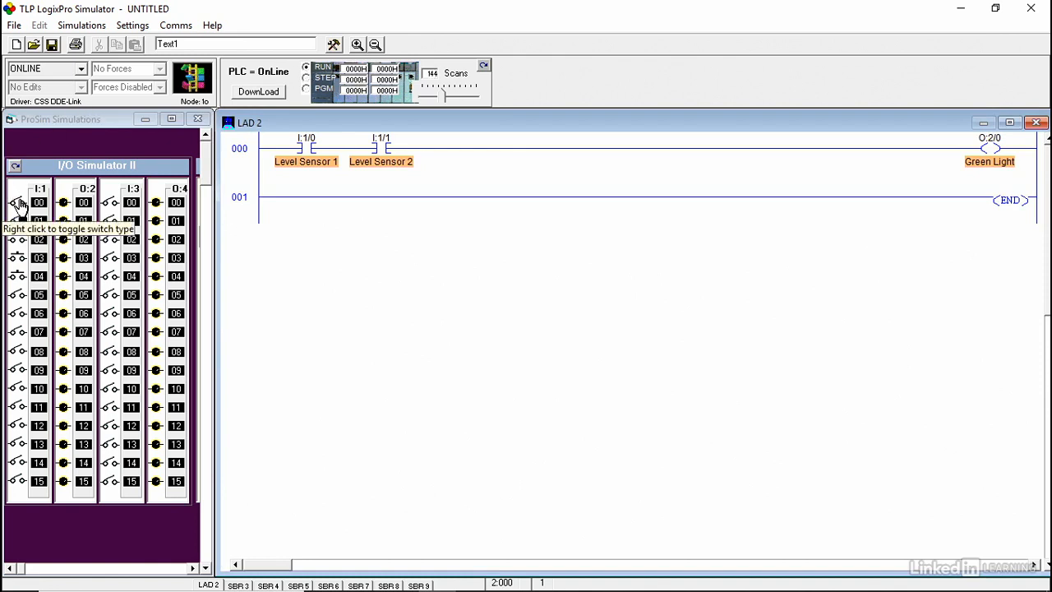
Step: Toggle each level sensor switch by itself, confirming Green Light O:2/0 stays off
left_click(18, 203)
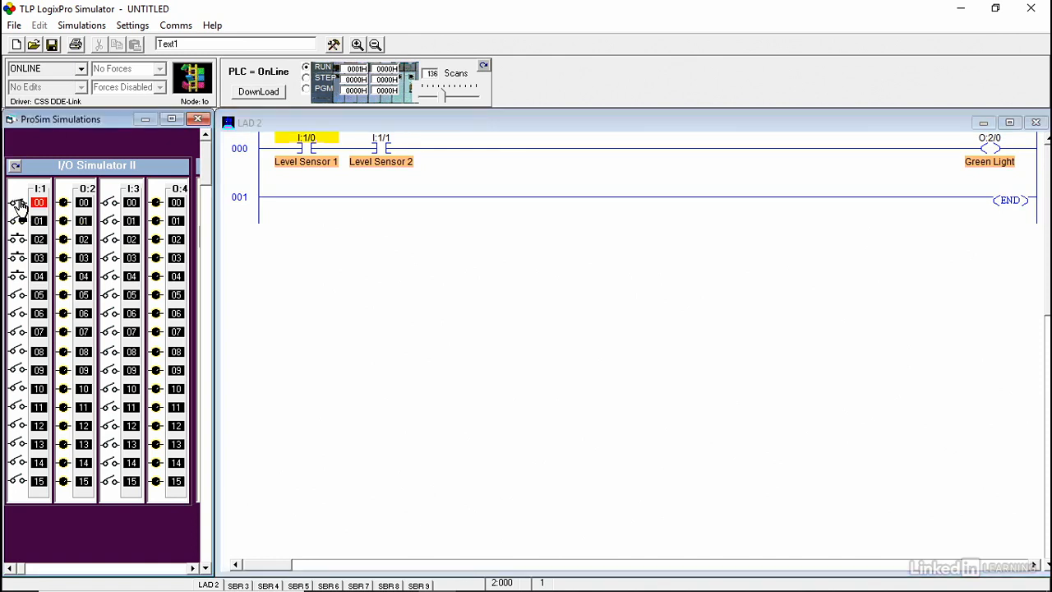
left_click(63, 202)
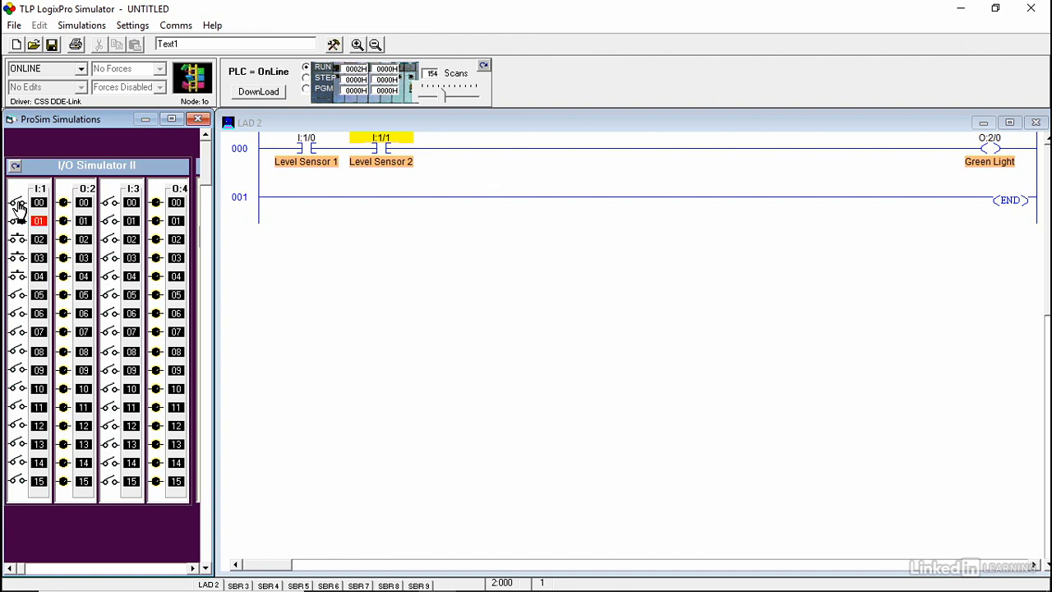
left_click(18, 203)
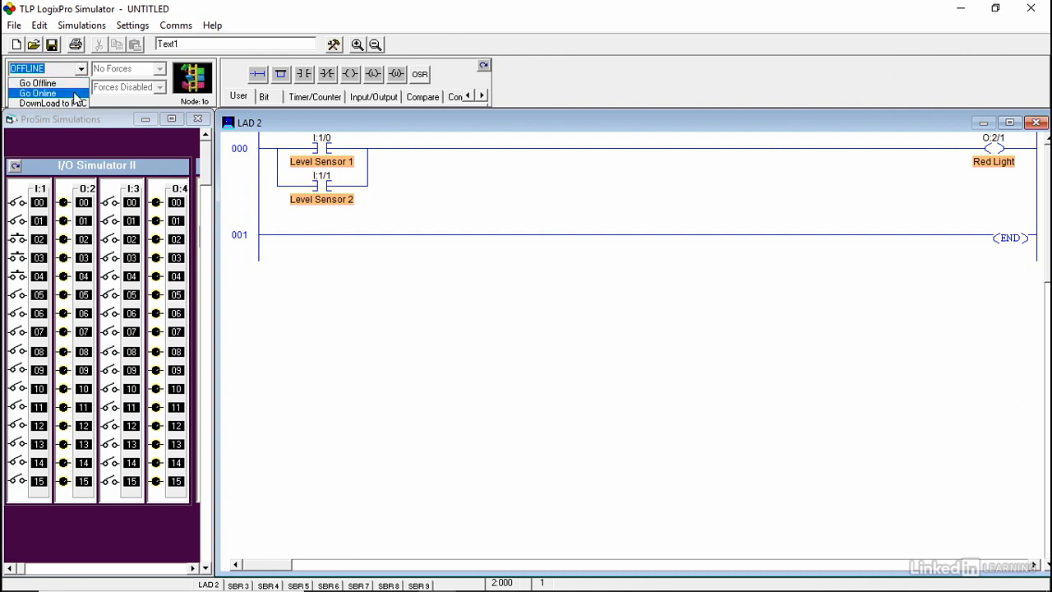
Step: Go online, set RUN mode, and switch on I:1/01 so O:2/1 energizes
left_click(36, 92)
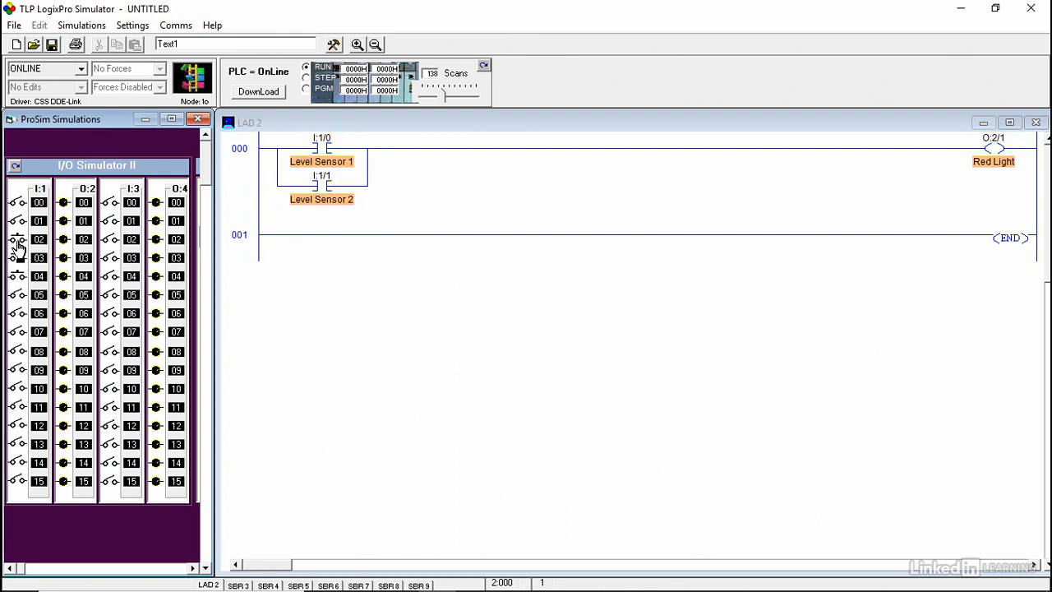
left_click(17, 220)
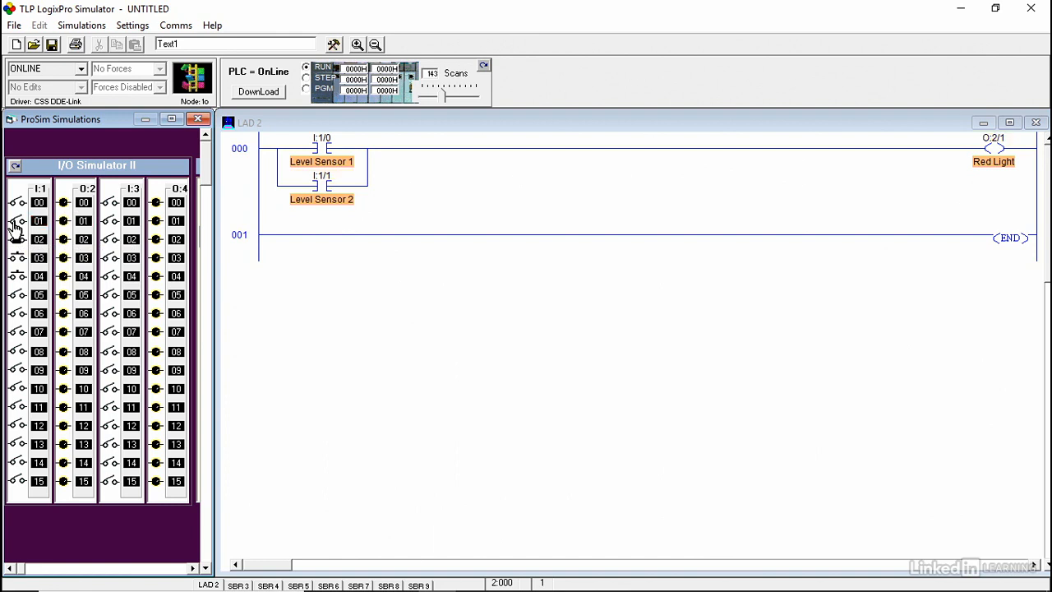
left_click(18, 221)
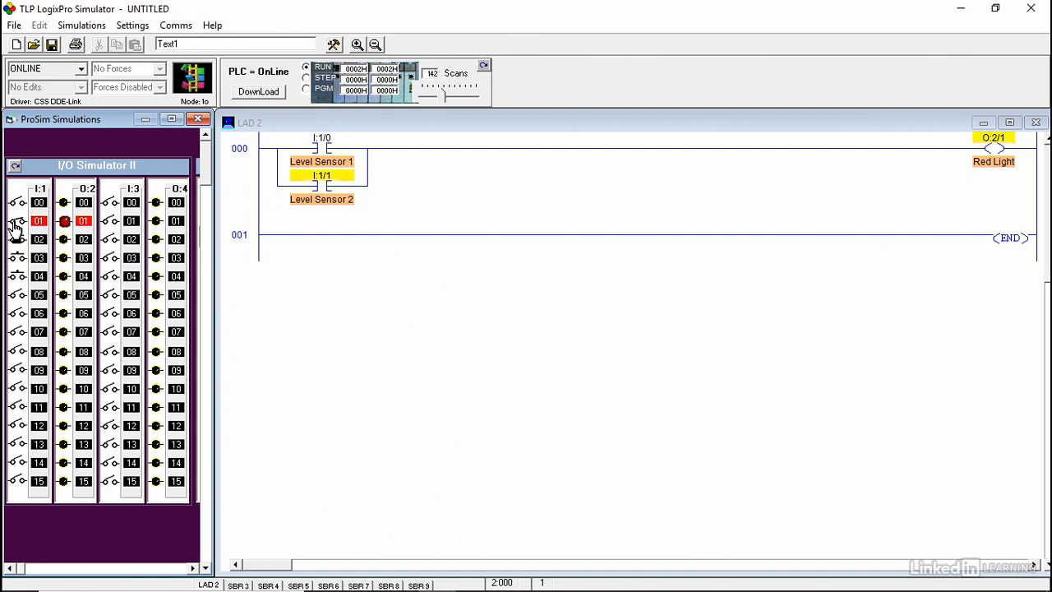